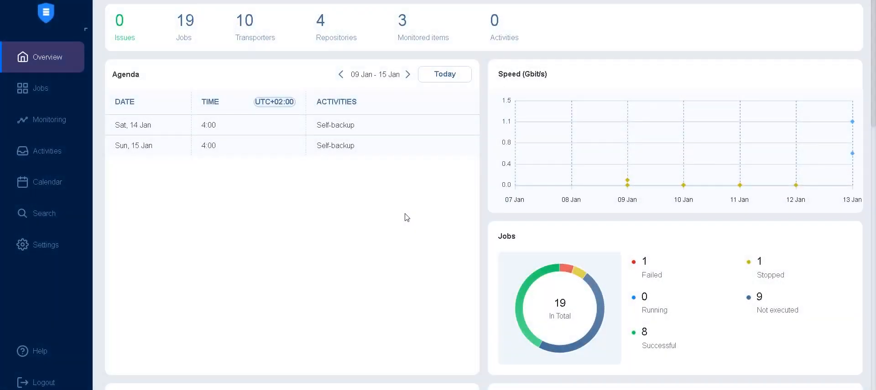
mouse_move(402, 218)
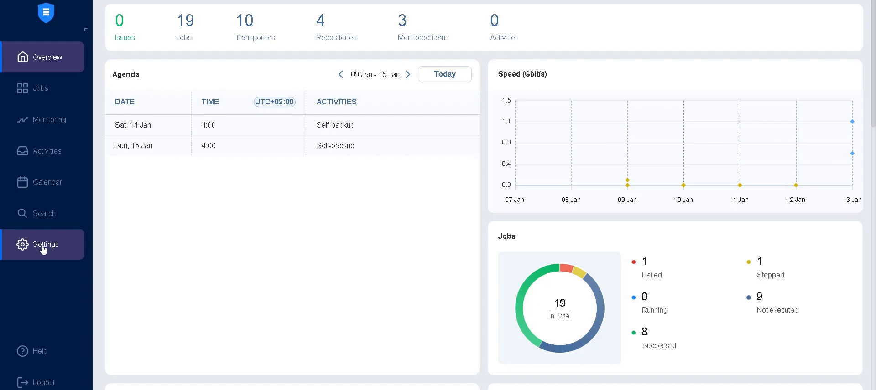
mouse_move(163, 260)
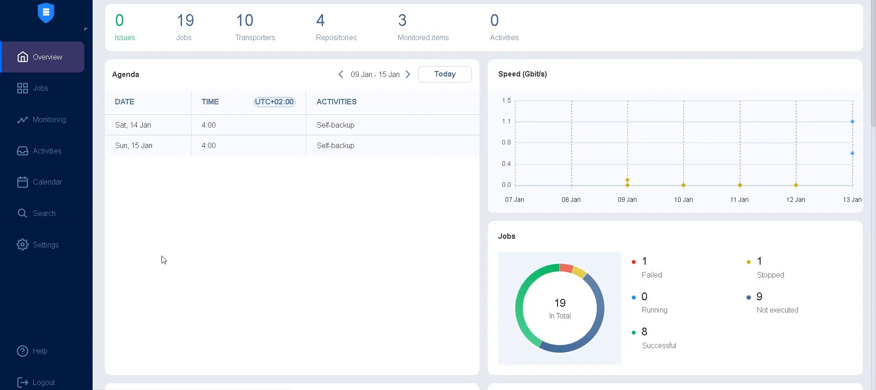
Show the Tapes list under Settings > Tape and scroll across its media pool, location and contents columns.
click(45, 246)
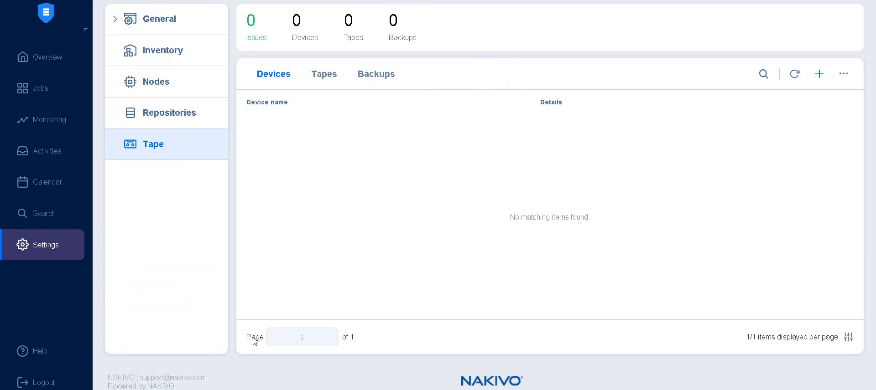
click(323, 74)
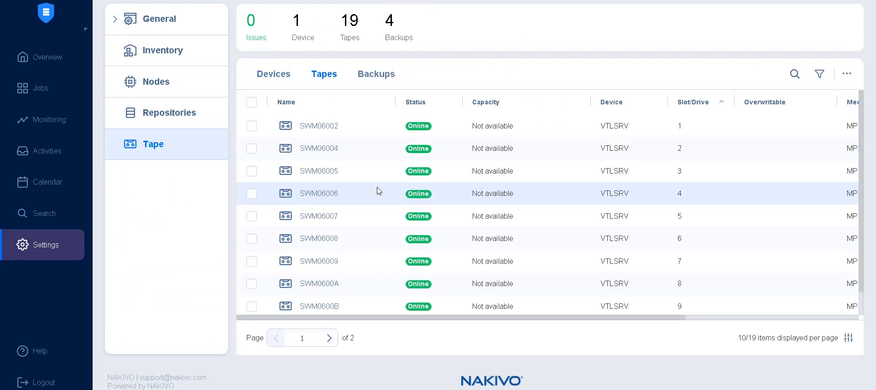
mouse_move(361, 188)
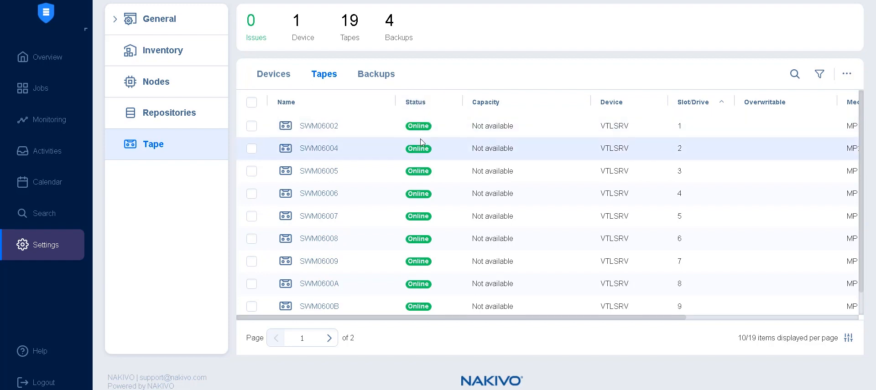
mouse_move(494, 113)
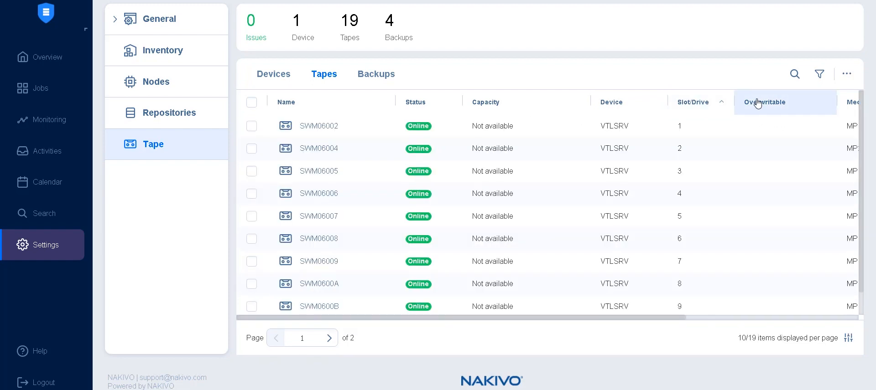
scroll(right, 3)
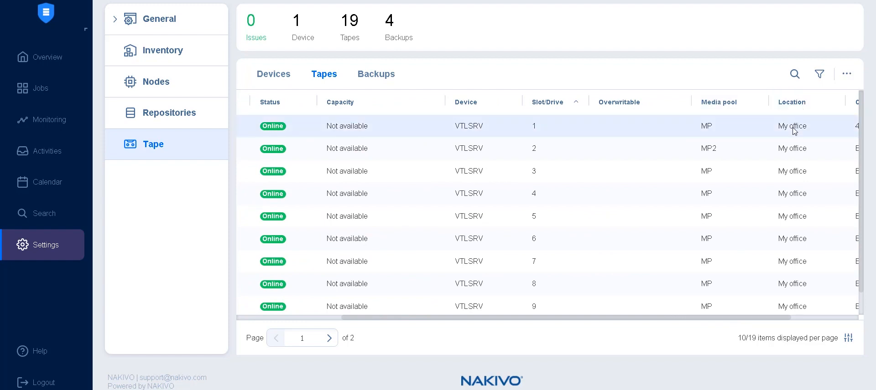
scroll(right, 3)
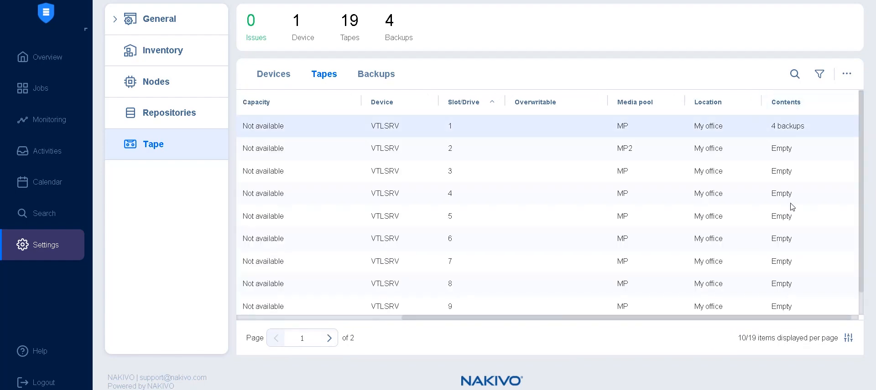
Add the Label, Type and Last written columns to the tapes table and apply.
click(848, 339)
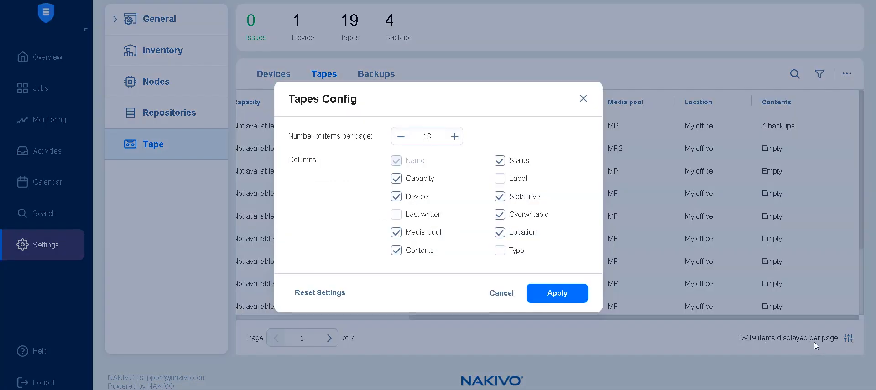
click(499, 251)
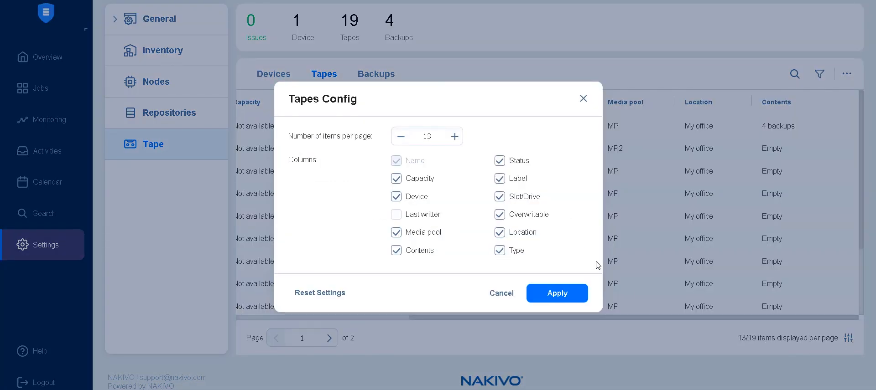
click(396, 214)
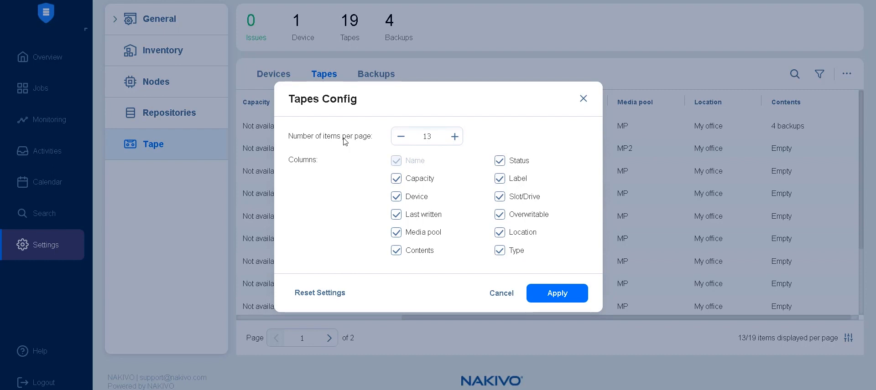
click(556, 293)
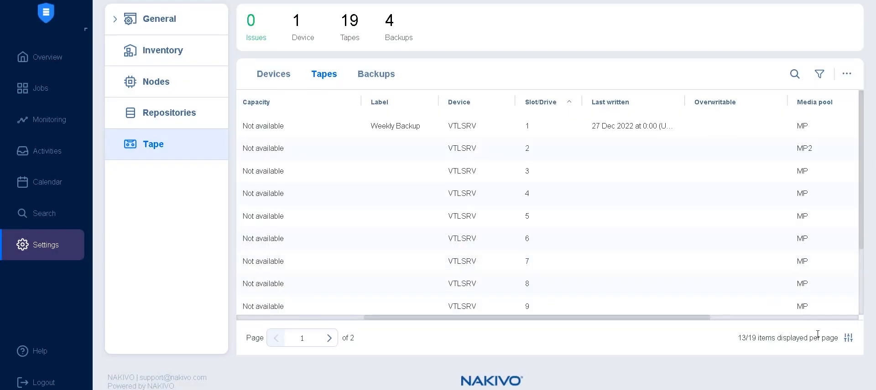
Search the tapes list for SWM06002 and bring up the filtering options.
scroll(right, 3)
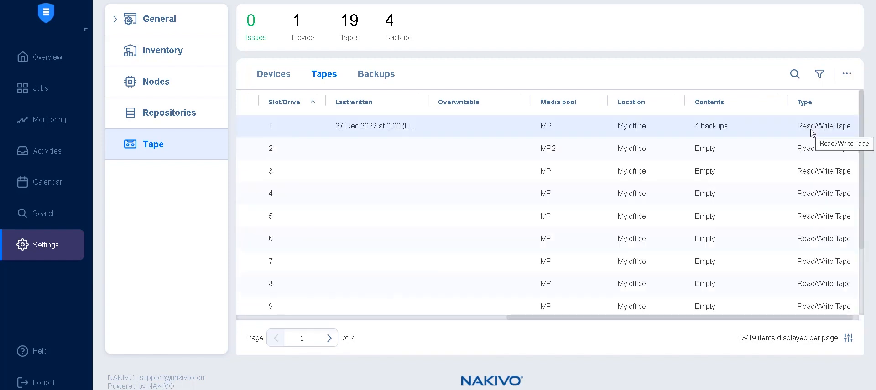
mouse_move(768, 259)
text(S)
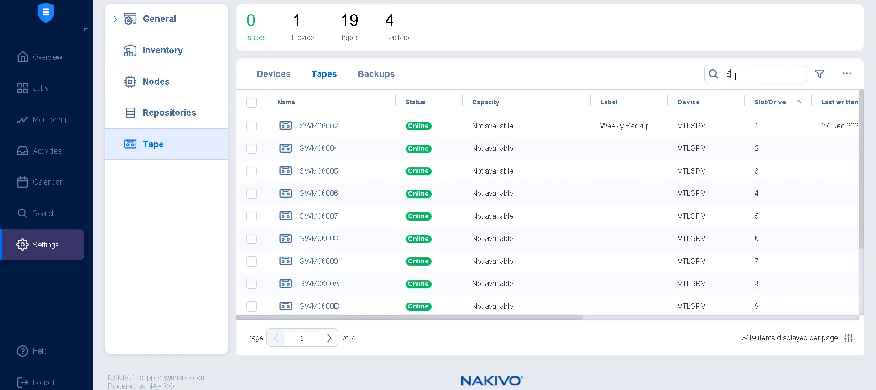
text(WM06002)
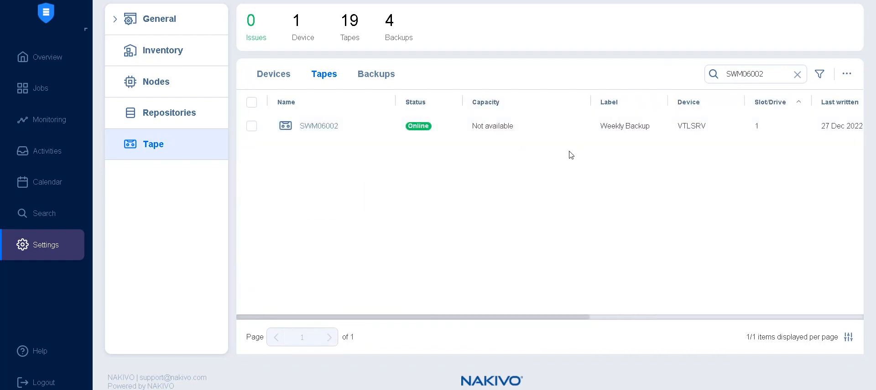
click(819, 74)
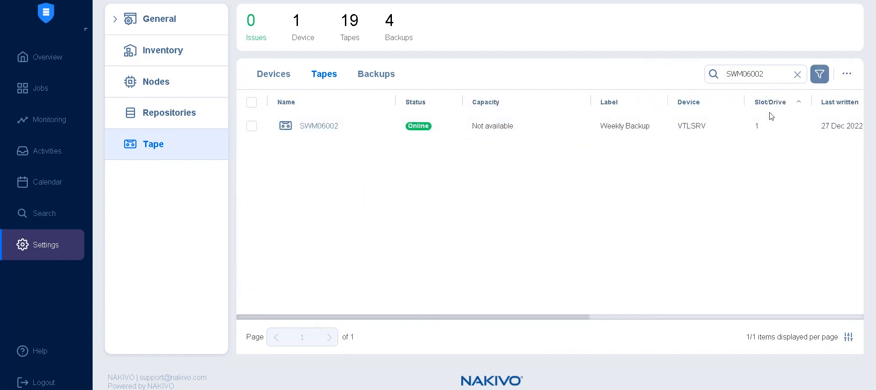
Apply a tape filter with backup name small01, Online status, device VTLSRV, pool MP, My office, slots 1–5.
click(819, 74)
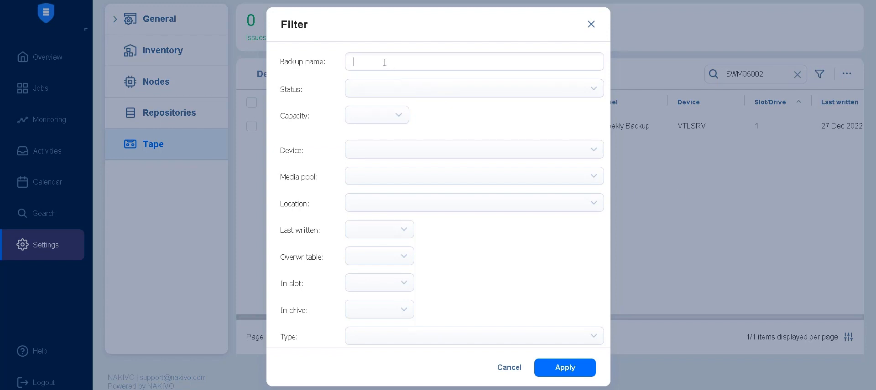
mouse_move(435, 78)
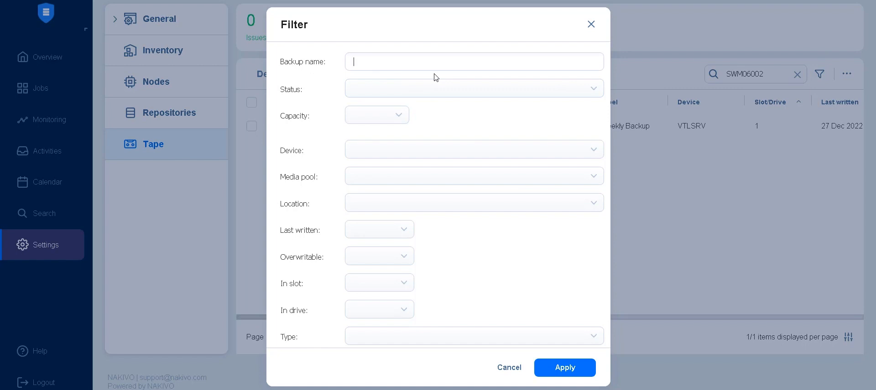
text(small01)
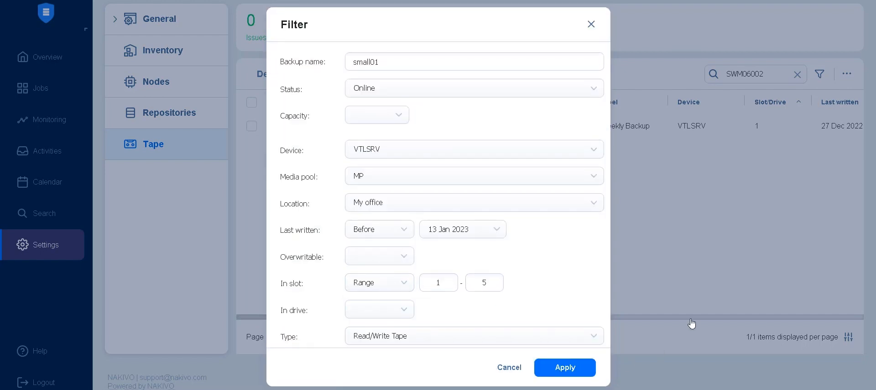
click(564, 368)
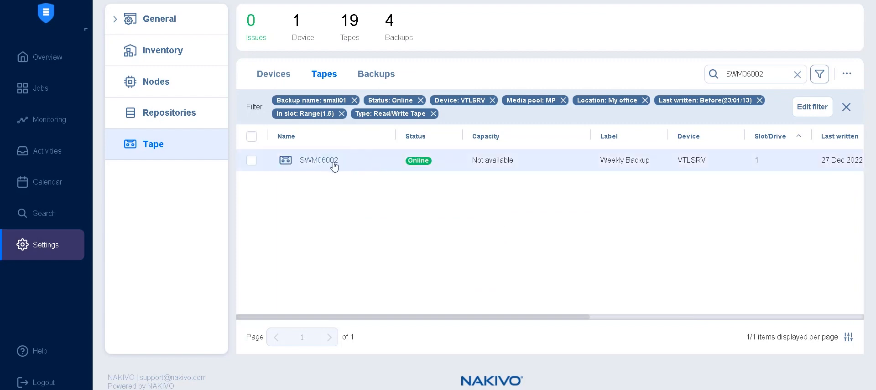
mouse_move(353, 167)
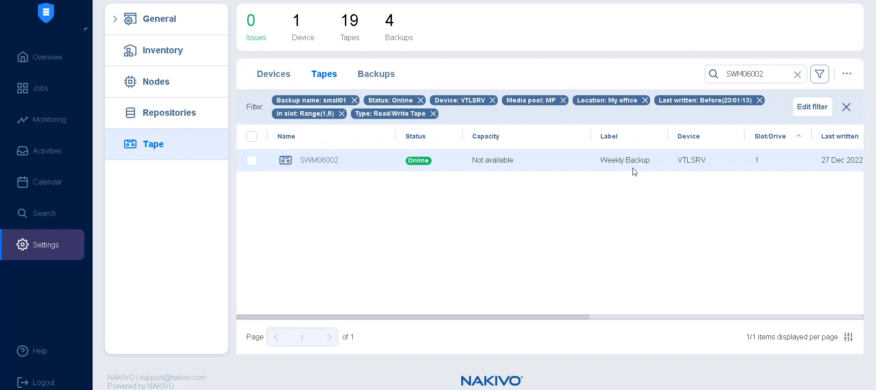
mouse_move(706, 111)
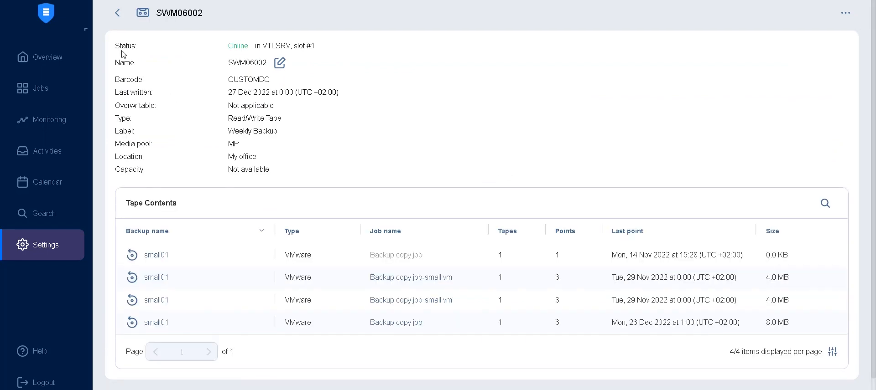
mouse_move(132, 88)
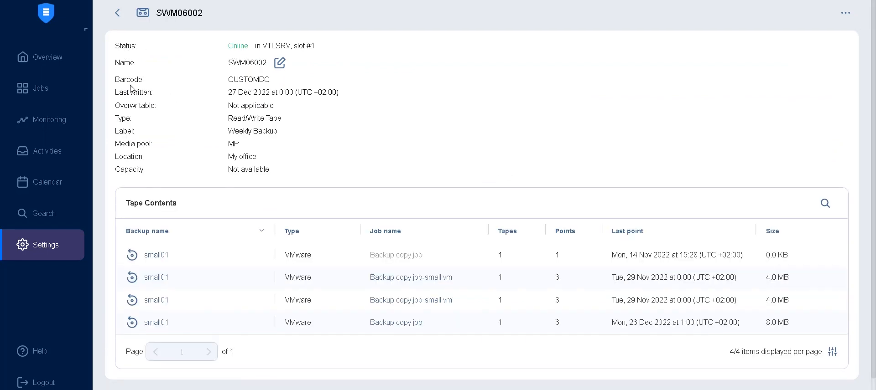
mouse_move(252, 129)
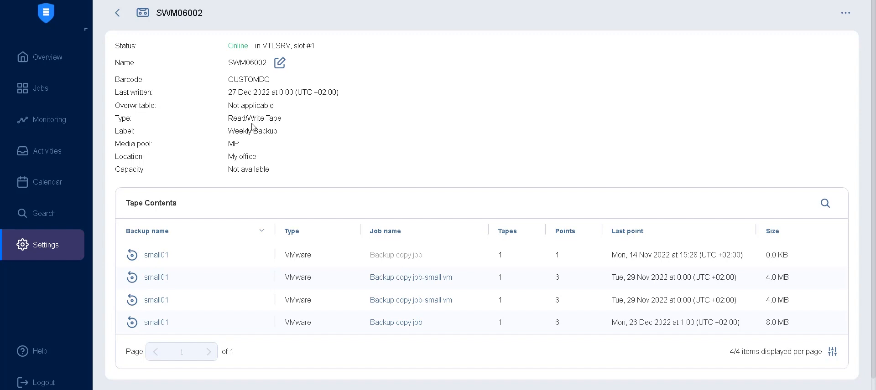
mouse_move(169, 219)
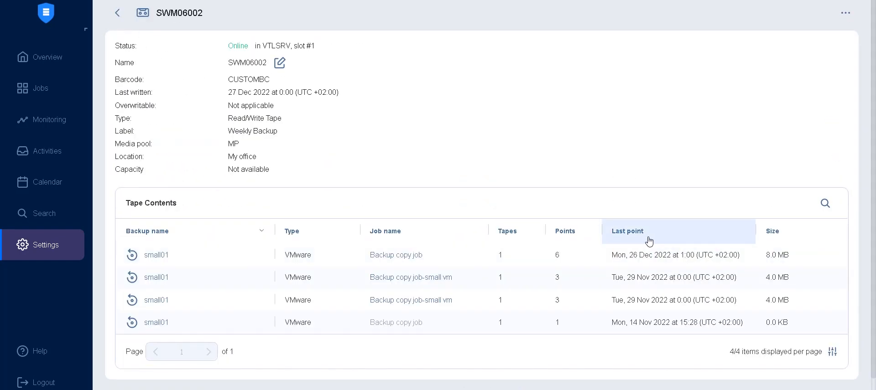
mouse_move(739, 329)
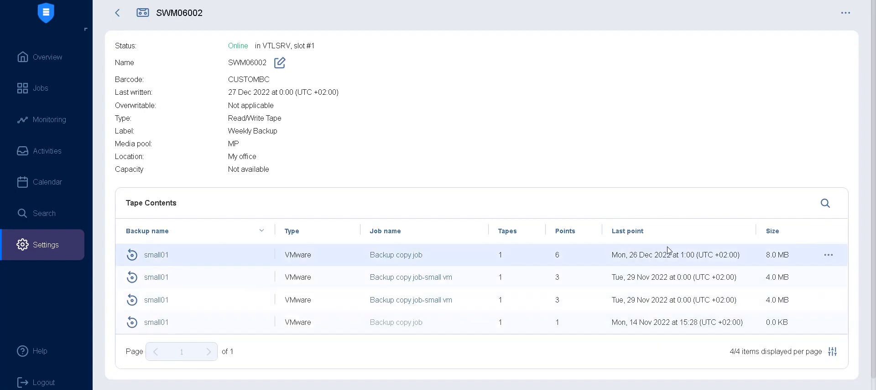
click(845, 13)
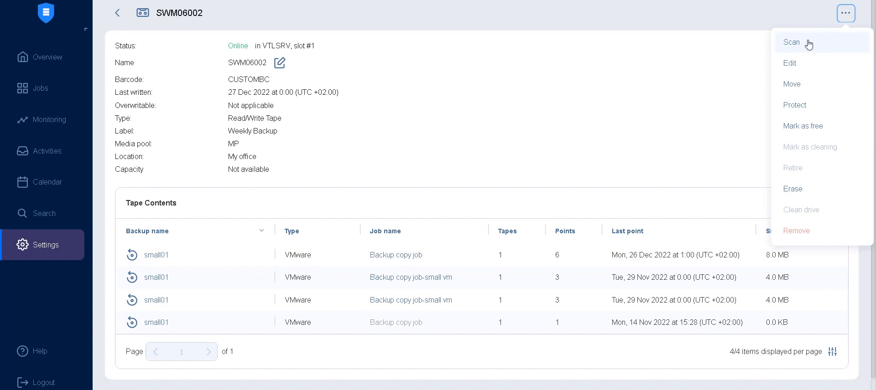
click(789, 63)
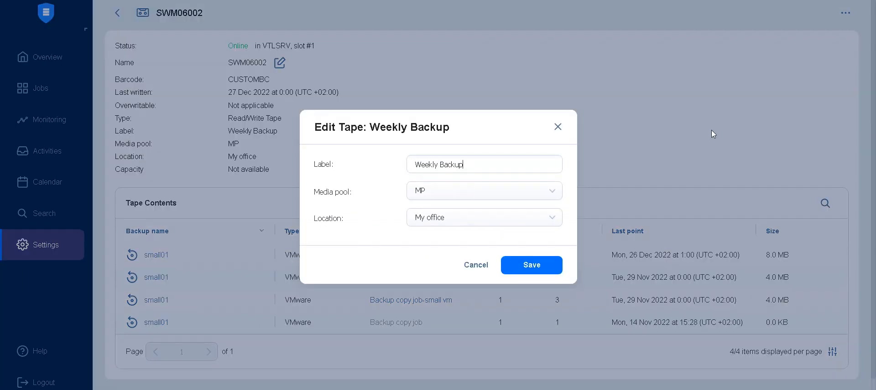
click(483, 191)
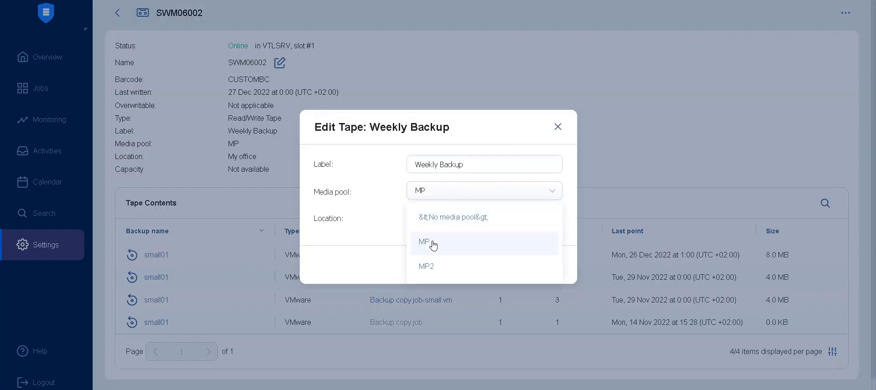
click(557, 126)
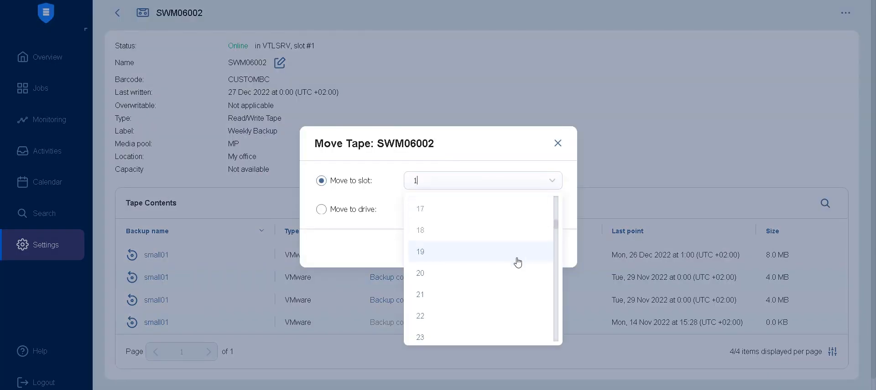
click(558, 143)
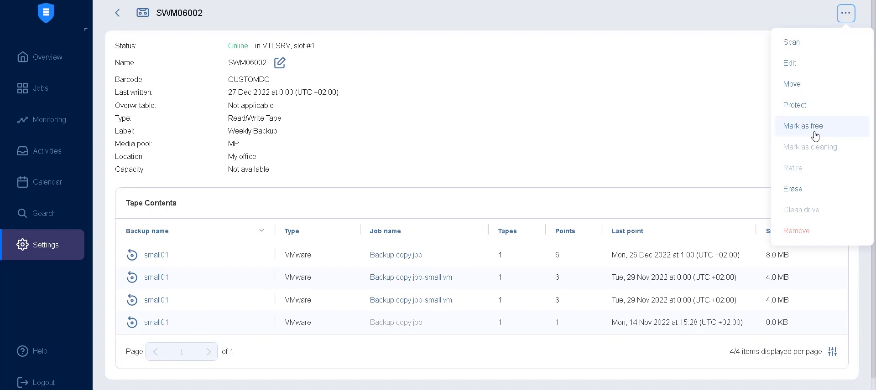
mouse_move(805, 155)
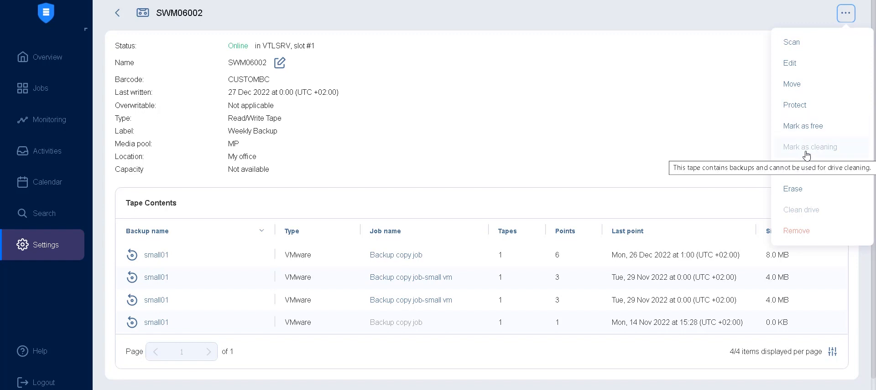
mouse_move(826, 173)
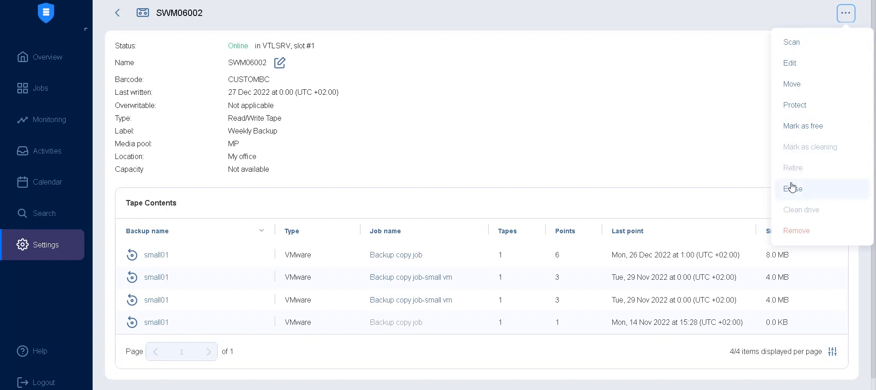
mouse_move(793, 176)
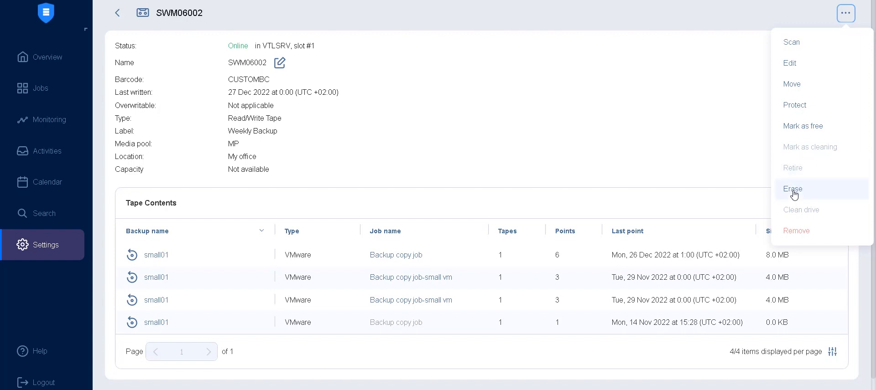
mouse_move(799, 213)
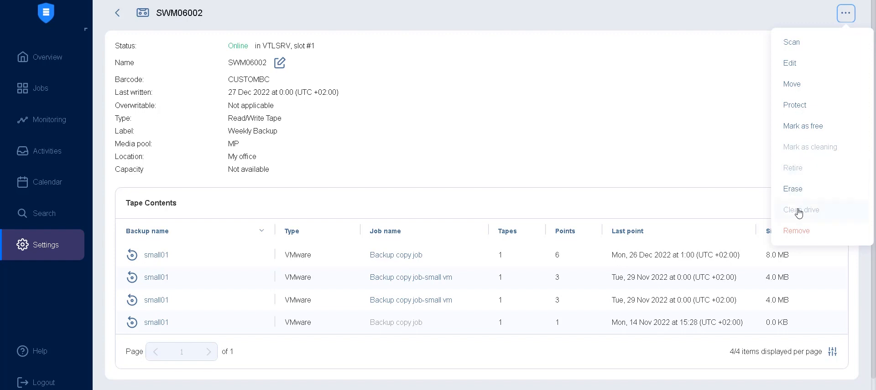
mouse_move(815, 220)
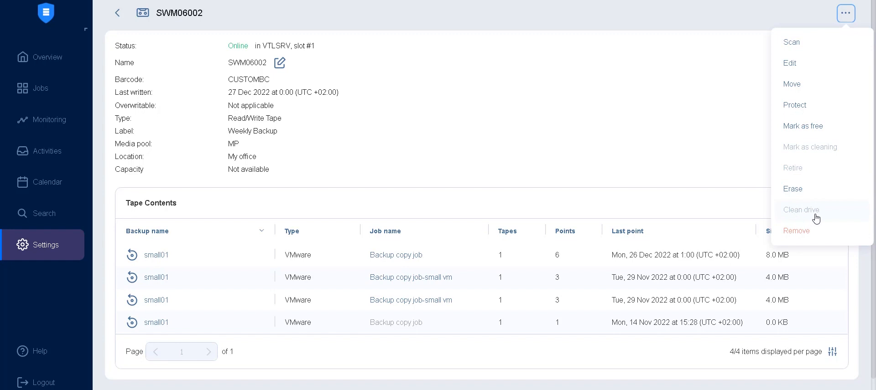
mouse_move(815, 218)
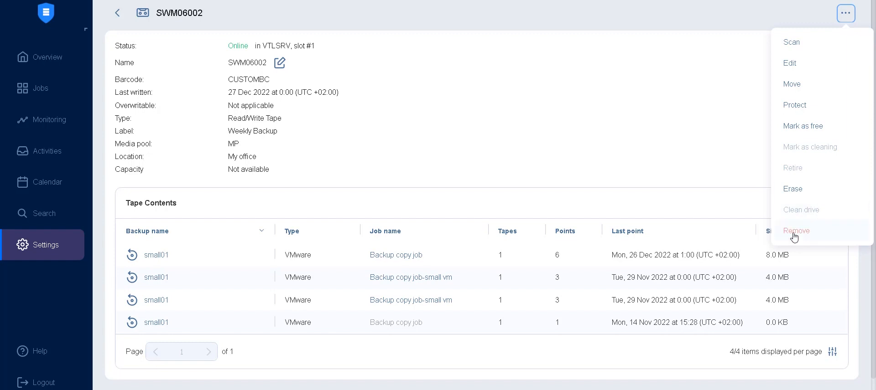
mouse_move(794, 237)
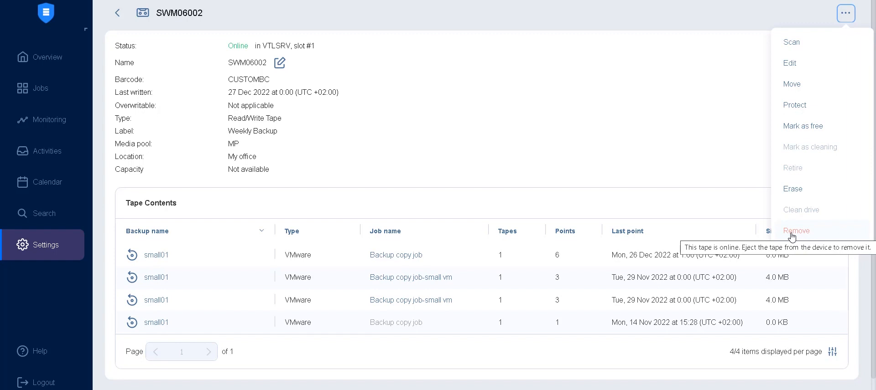
mouse_move(673, 157)
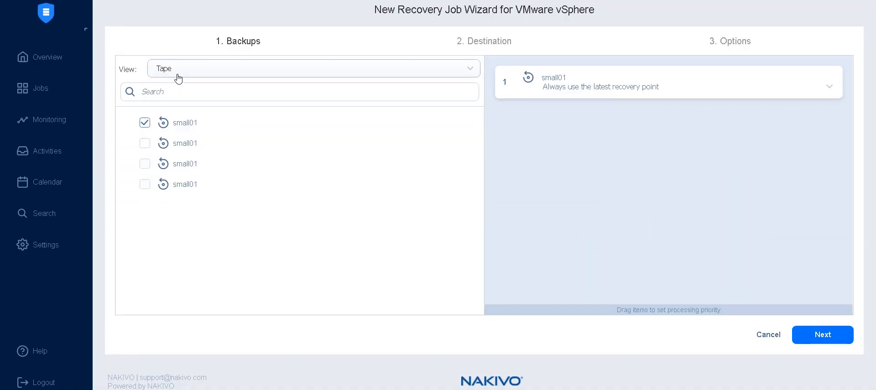
Recover small01 as a new VM on 10.30.21.93, datastore 21.93-HDD-R10, VM Network, and continue to Options.
click(823, 335)
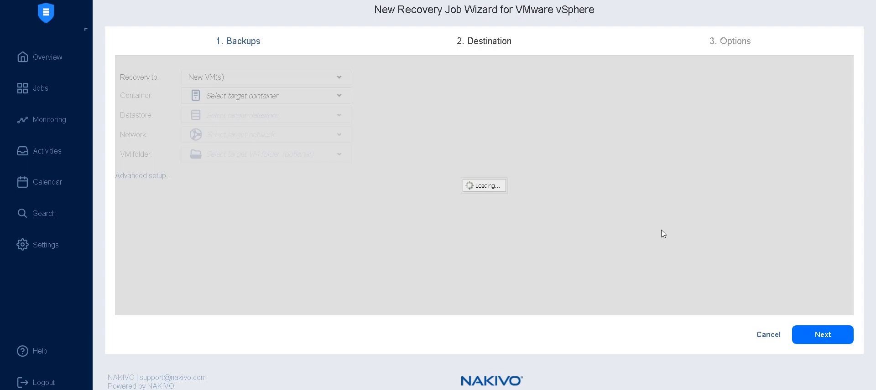
click(267, 76)
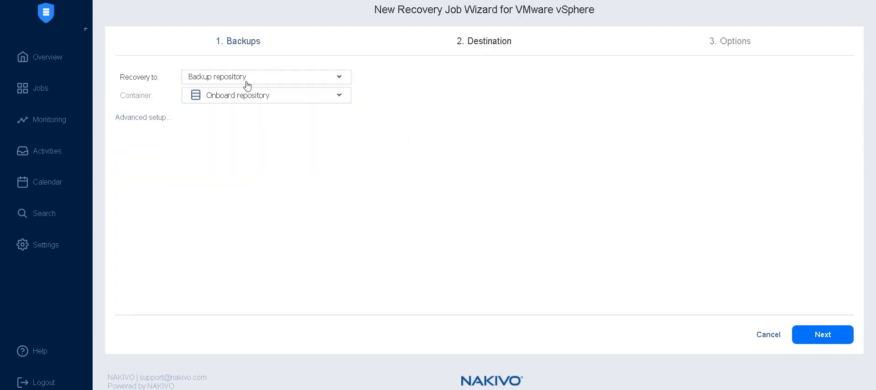
click(267, 77)
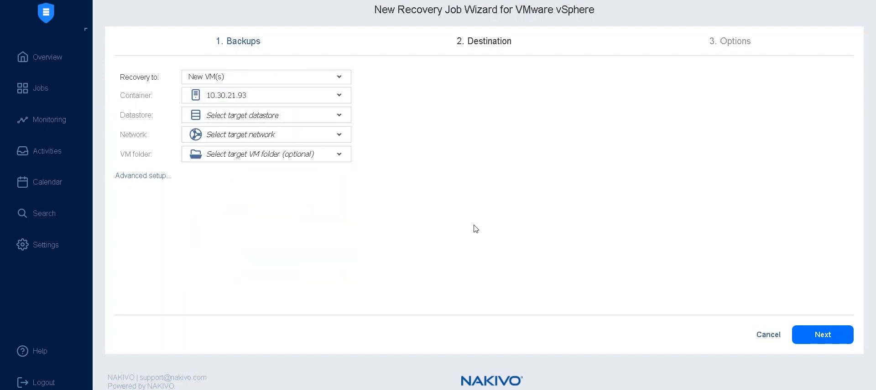
click(266, 135)
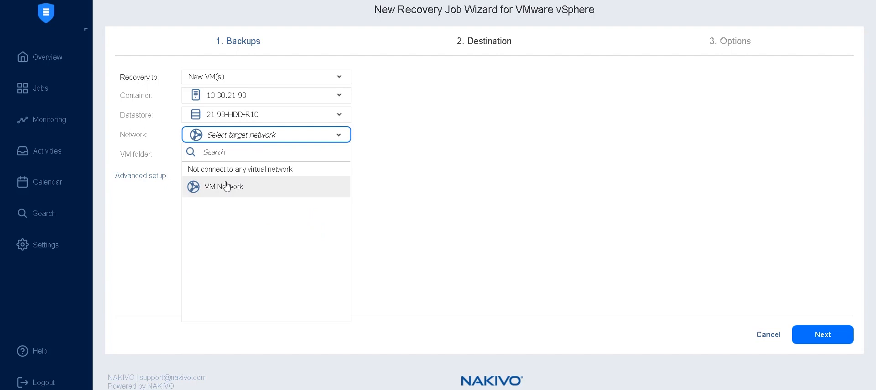
click(228, 187)
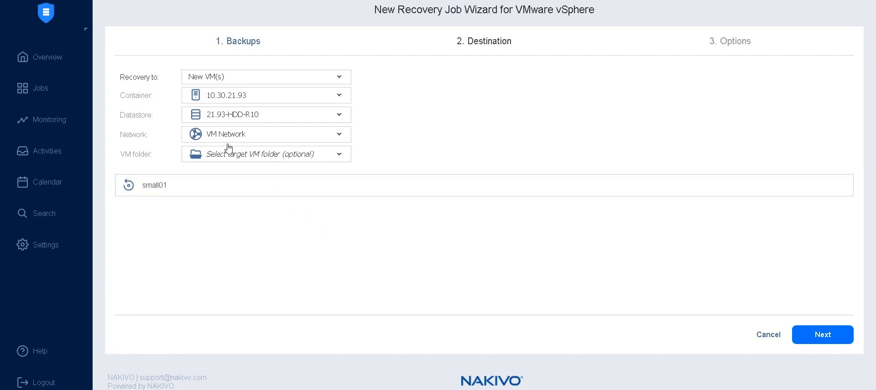
click(266, 96)
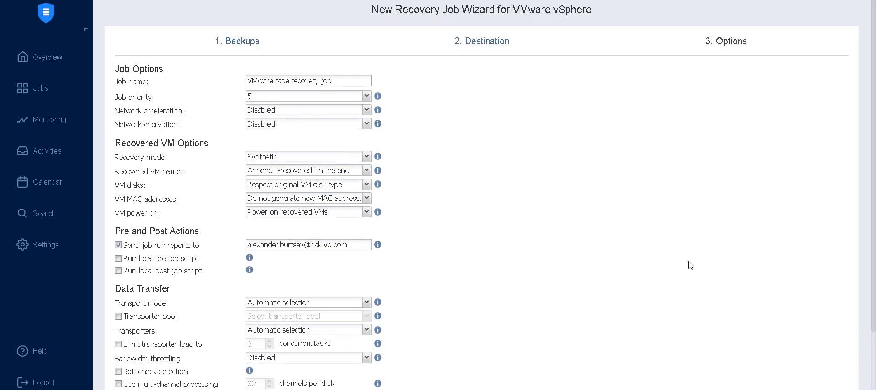
Keep the default options for VMware tape recovery job and reach Finish & Run.
scroll(down, 3)
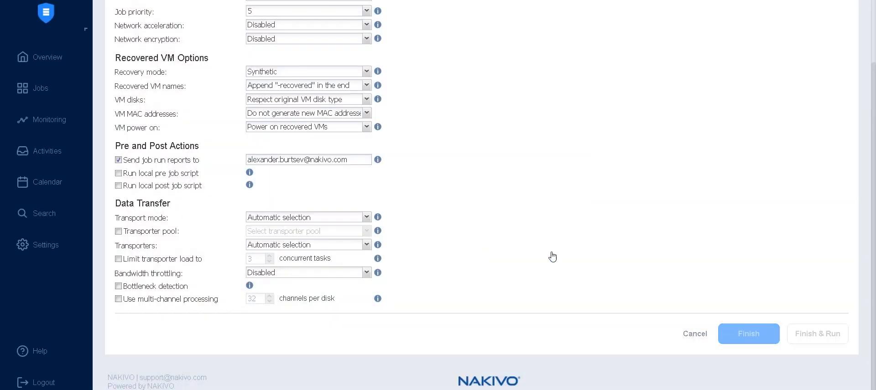
mouse_move(559, 255)
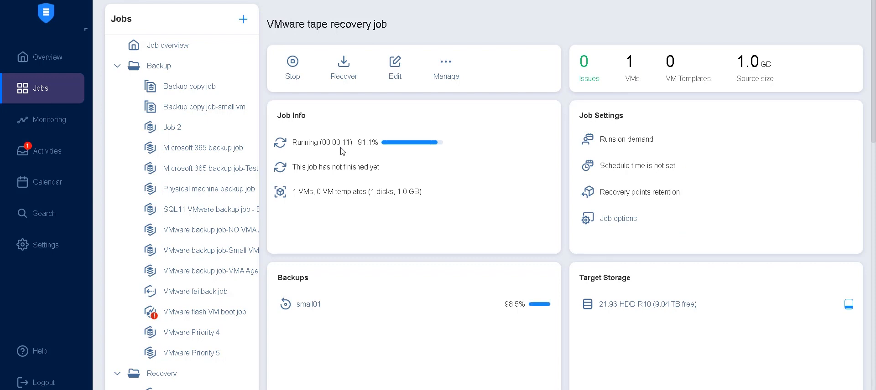
Scroll the Jobs dashboard down to the running VMware tape recovery job's Recovery folder entry.
scroll(down, 3)
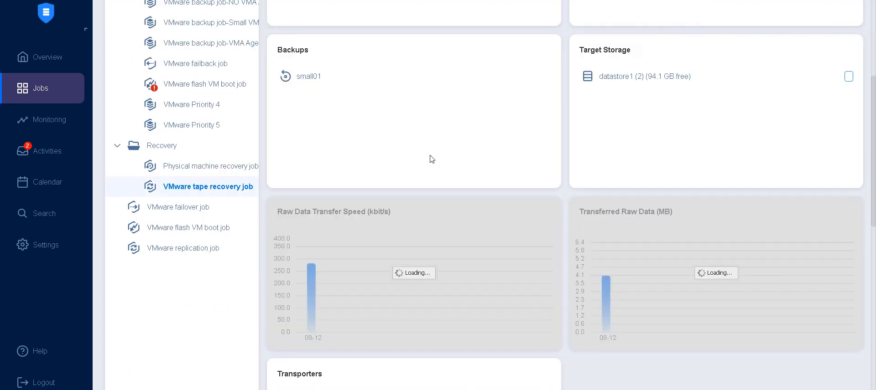